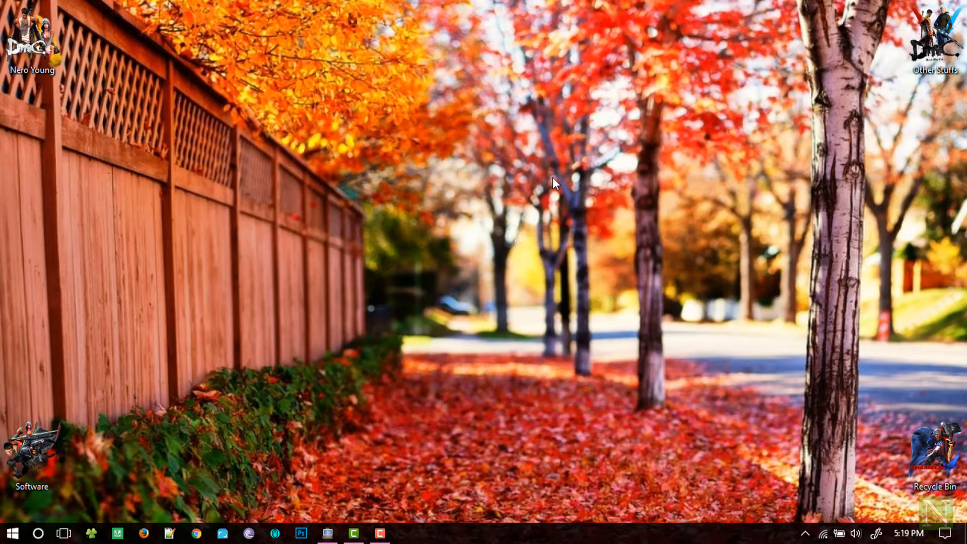
mouse_move(447, 241)
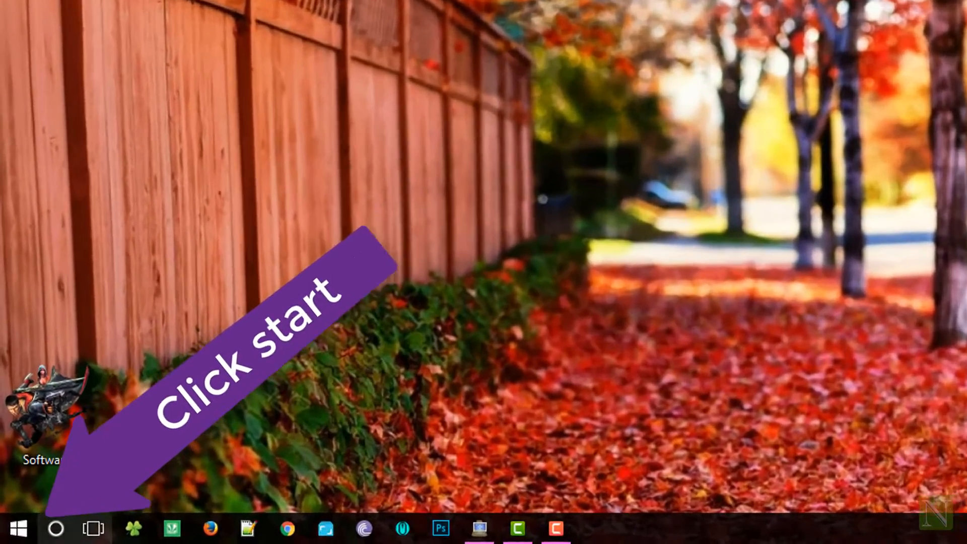
- Launch and close Microangelo On Display, then show the WinRAR shortcut's folder in File Explorer
left_click(18, 528)
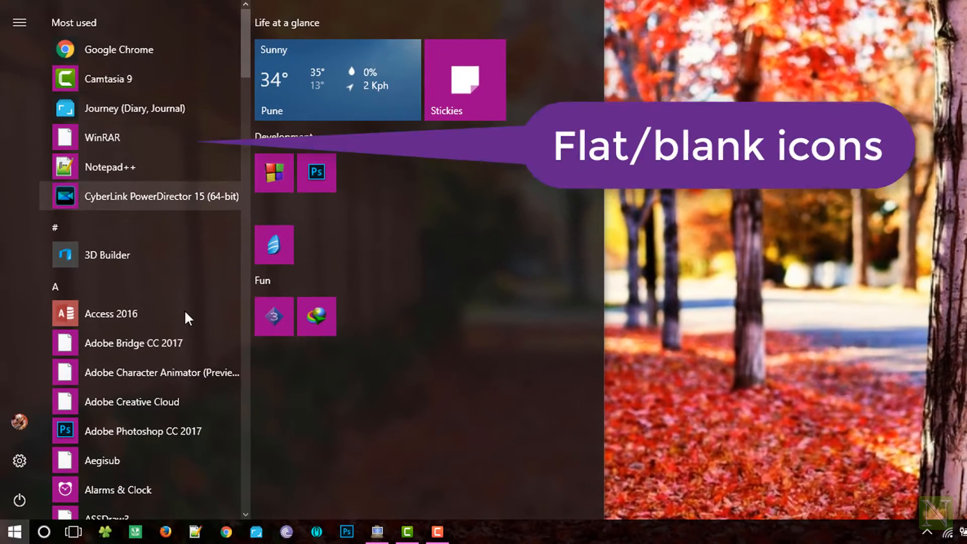
mouse_move(129, 410)
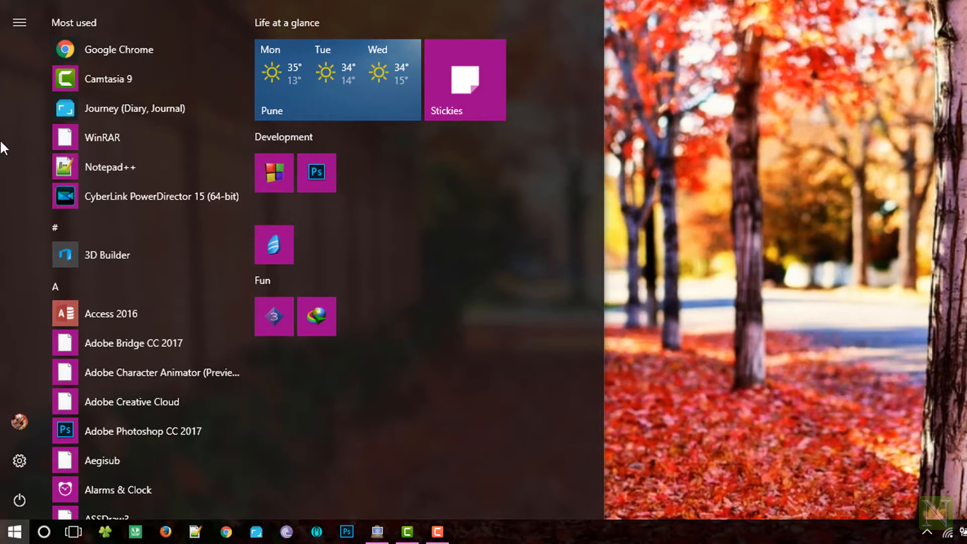
left_click(377, 532)
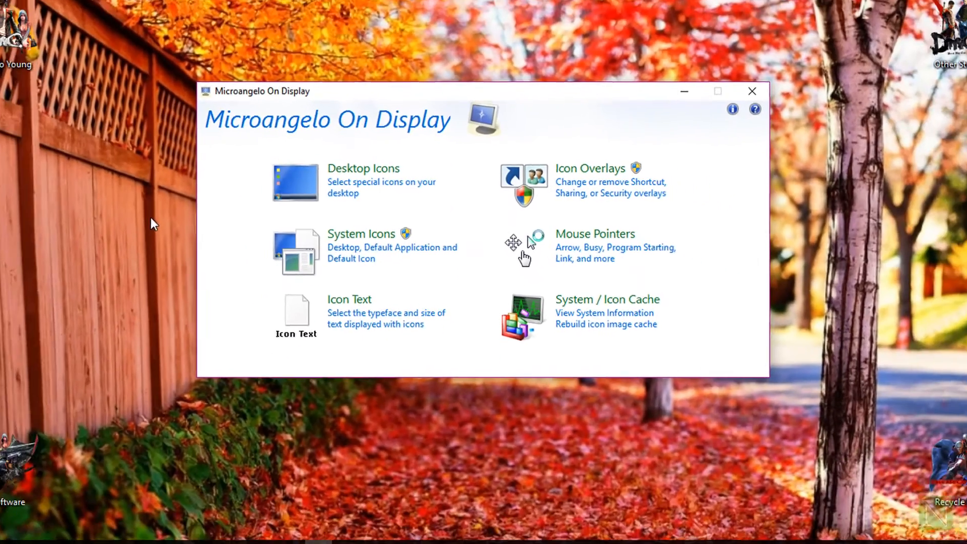
left_click(752, 91)
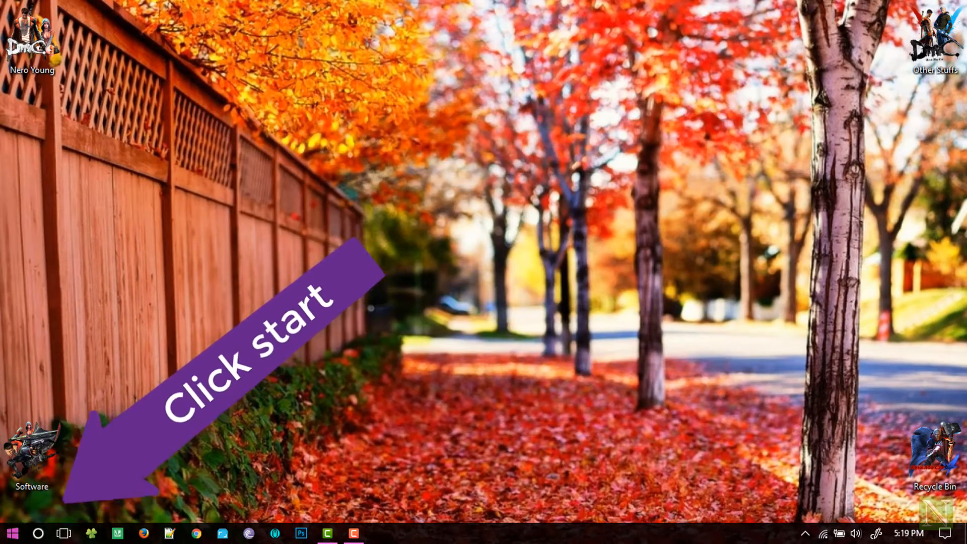
left_click(12, 534)
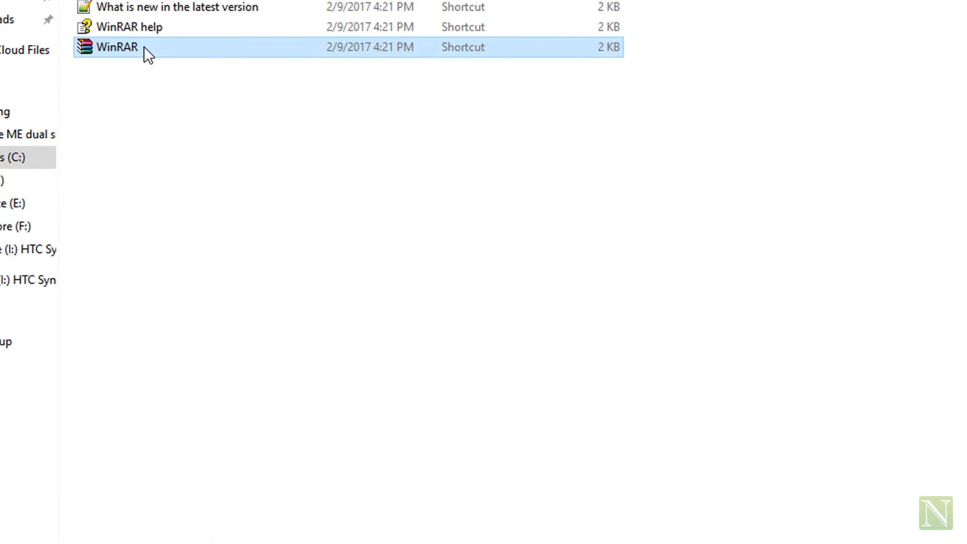
- Switch the WinRAR shortcut's Appearance from the default icon to Custom and confirm
right_click(116, 47)
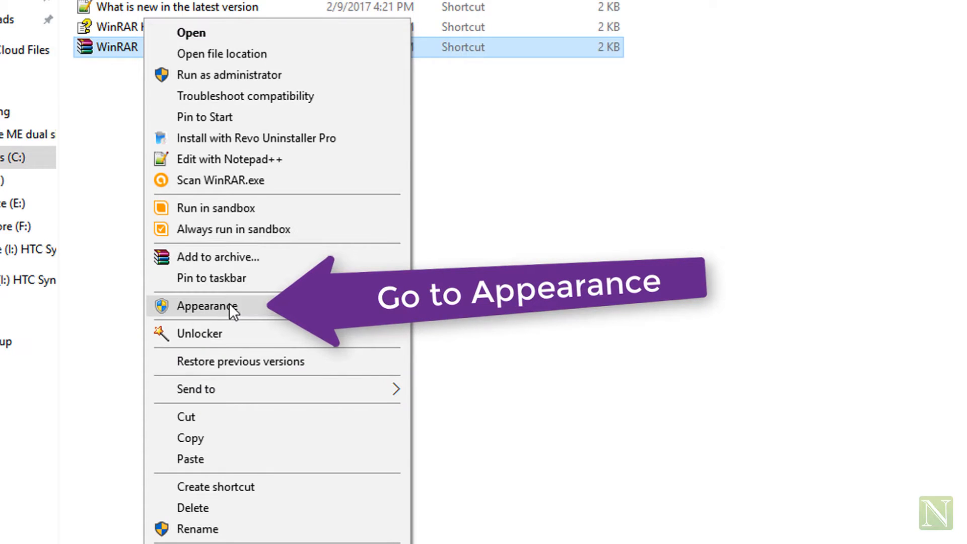
left_click(205, 306)
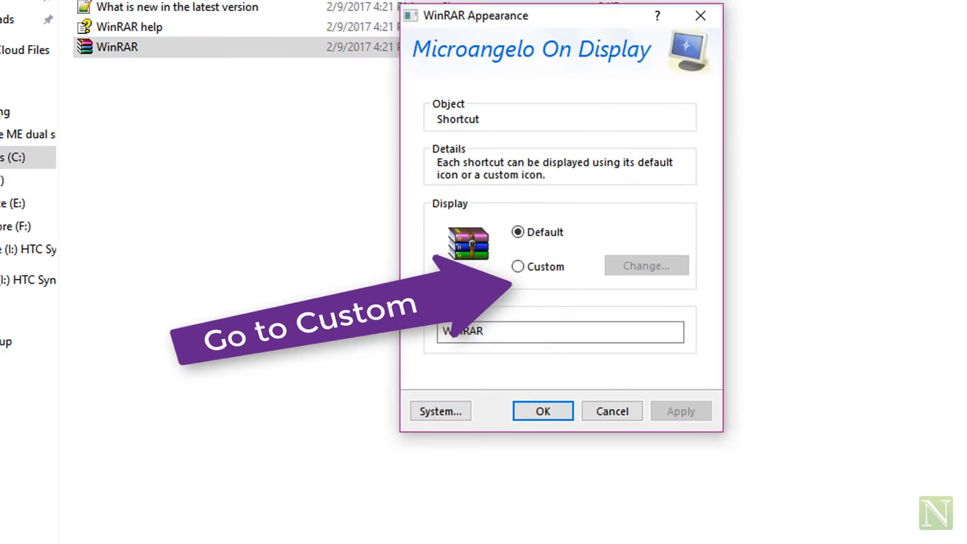
left_click(646, 266)
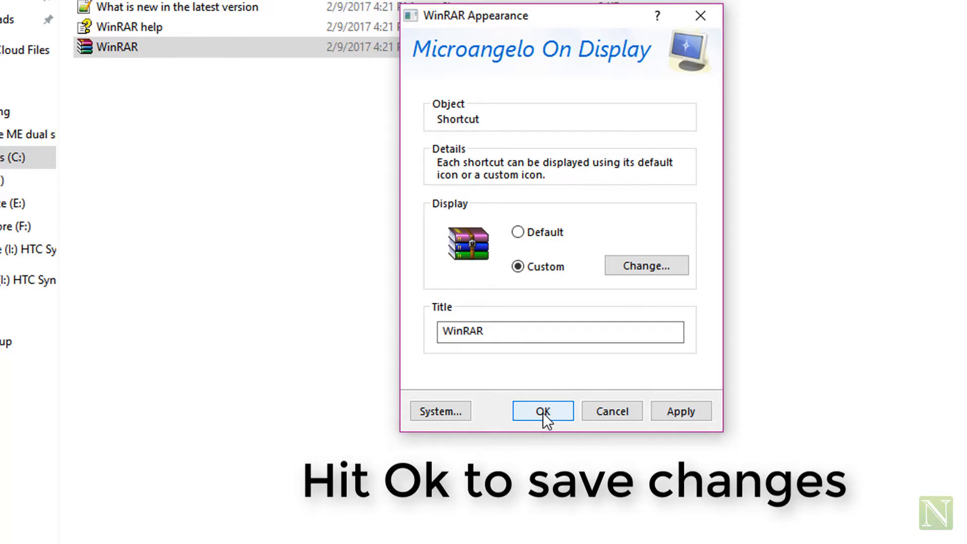
left_click(541, 411)
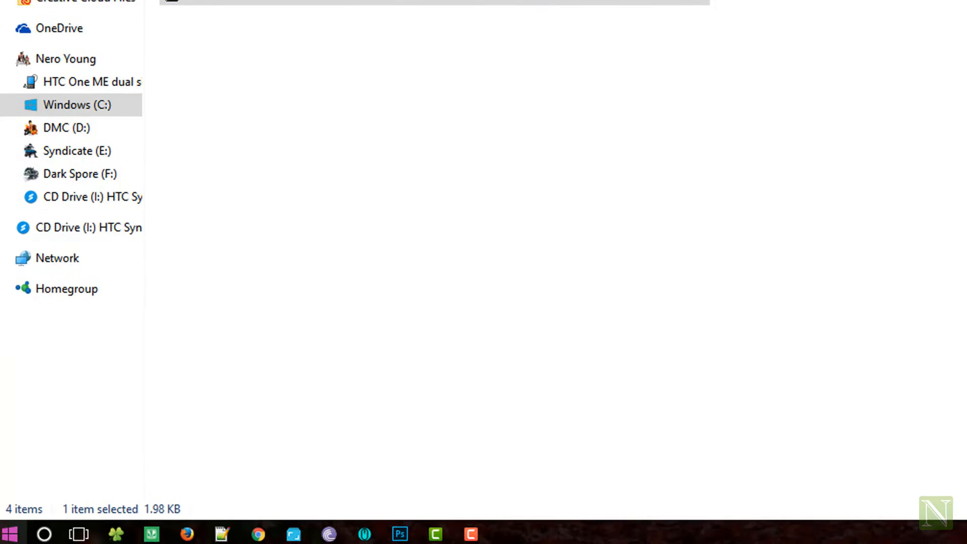
- Apply the orange Br icon to the Adobe Bridge CC 2017 shortcut, then bring up the app list
left_click(9, 530)
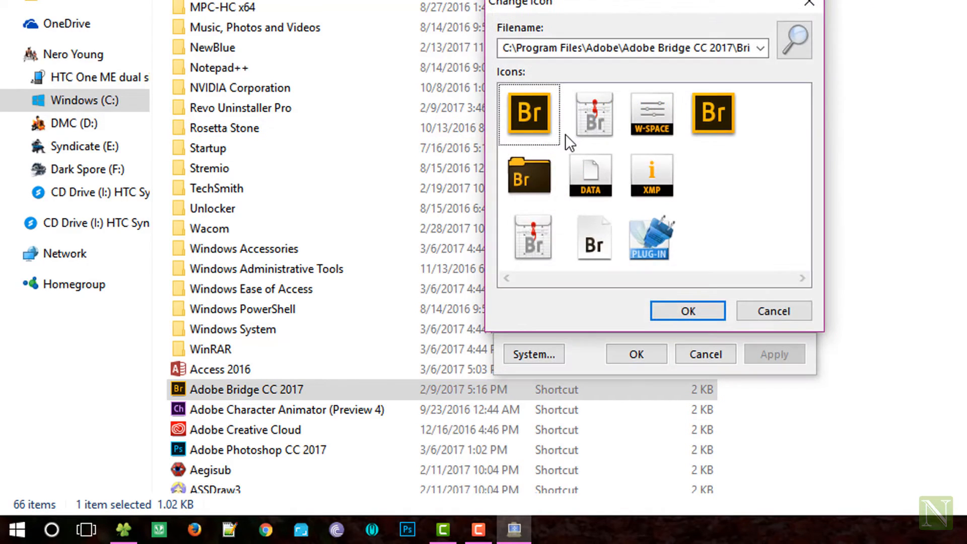
left_click(687, 311)
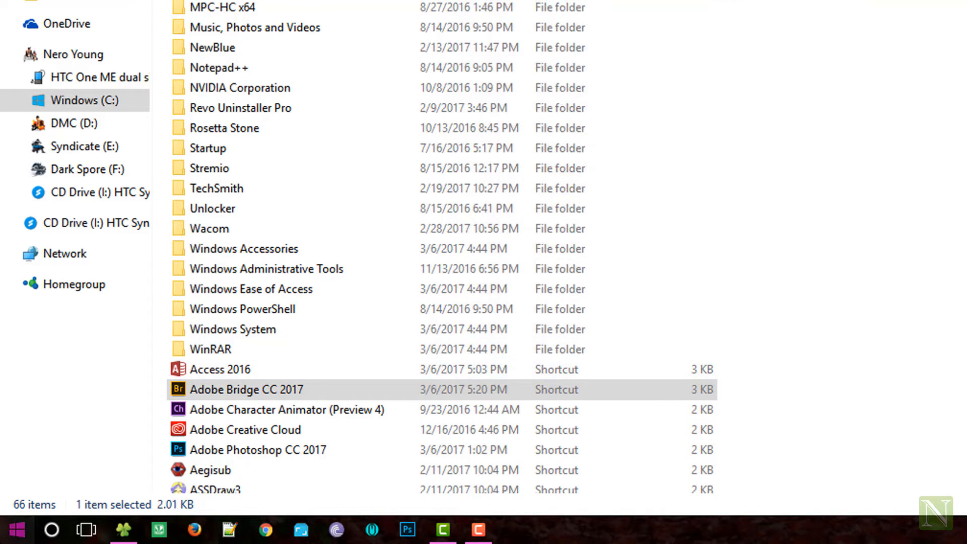
left_click(14, 530)
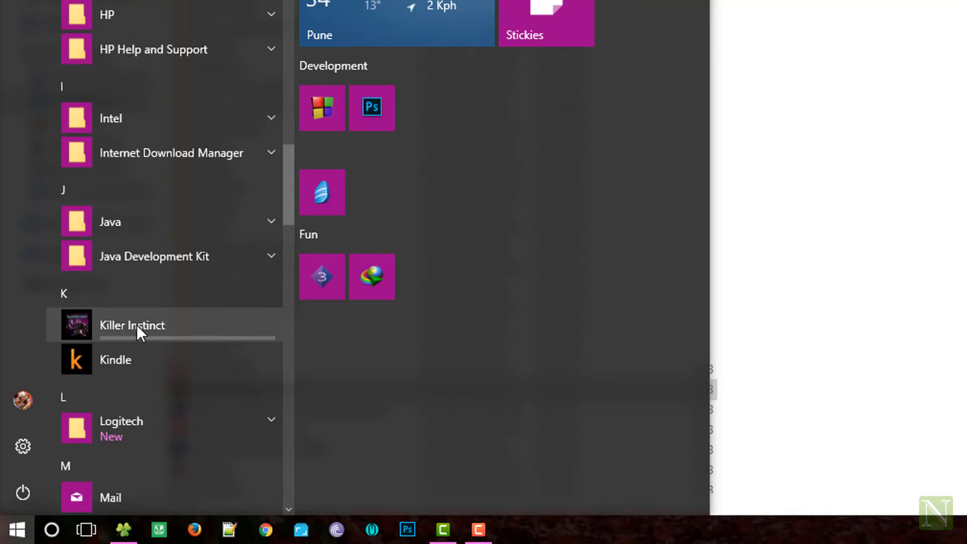
- Scroll down the Start menu app list to check the icons, then refresh the desktop
scroll("down", 3)
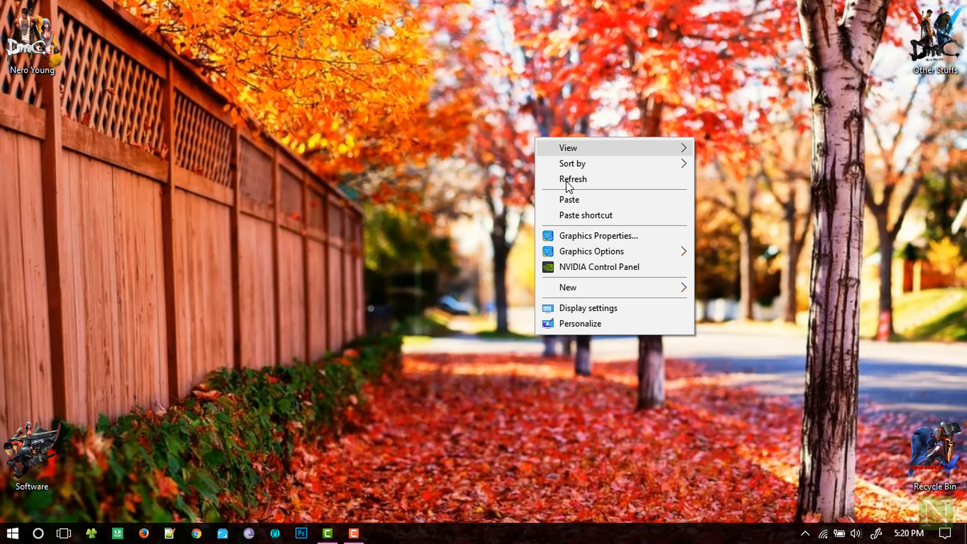
left_click(572, 179)
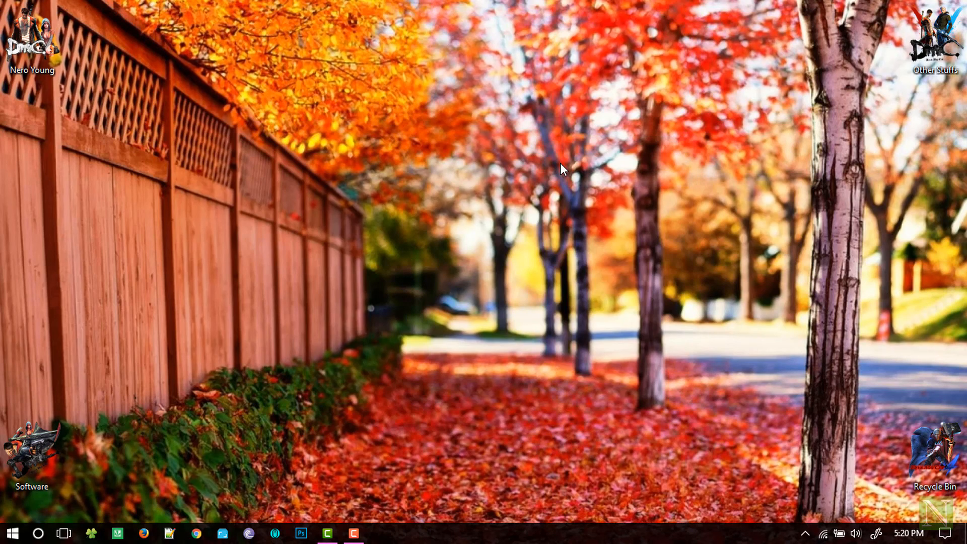